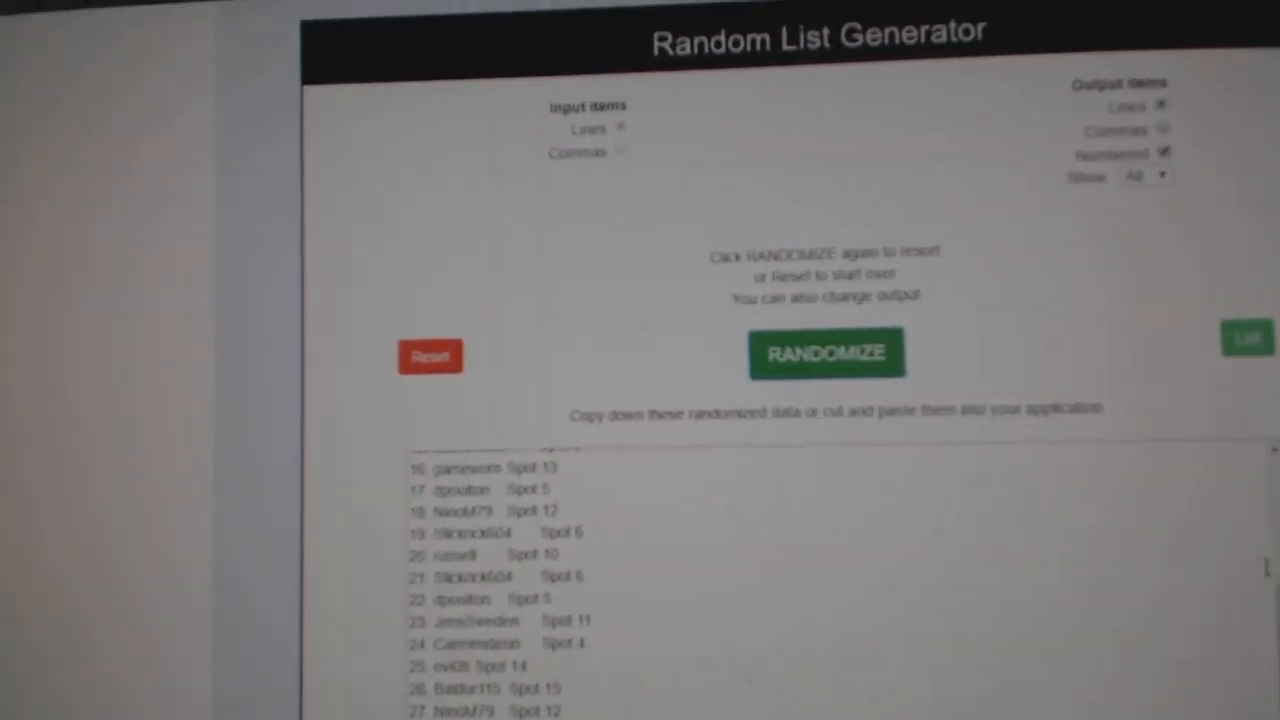
Replace the participant list with the 30 hockey team names and randomize them into a numbered list.
left_click(826, 353)
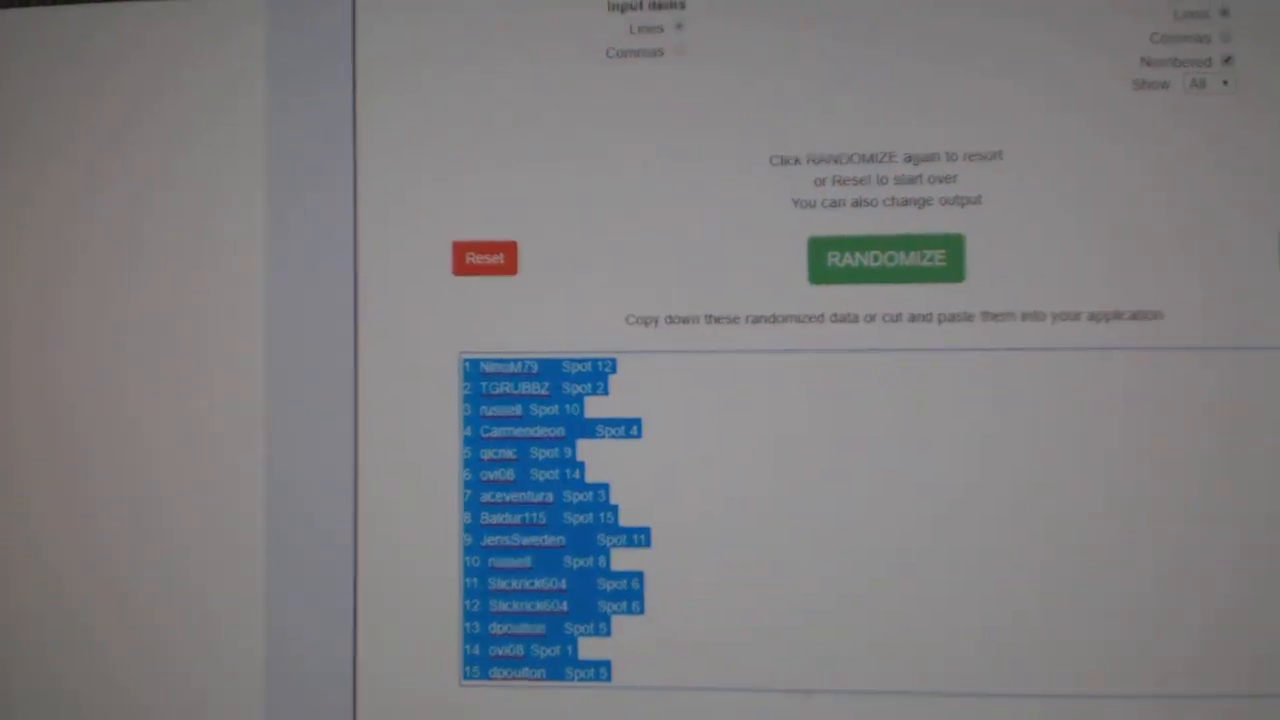
left_click(1180, 46)
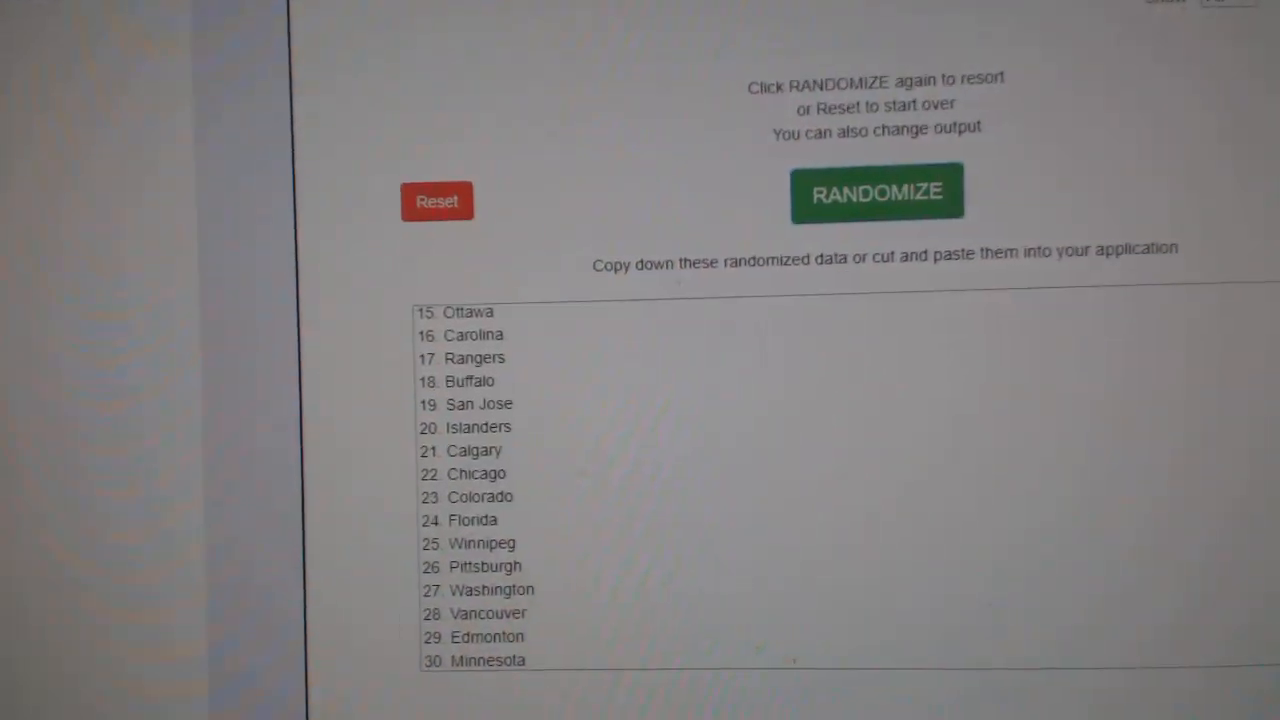
Reshuffle the 30 hockey teams and paste the result as a third spreadsheet column.
left_click(876, 192)
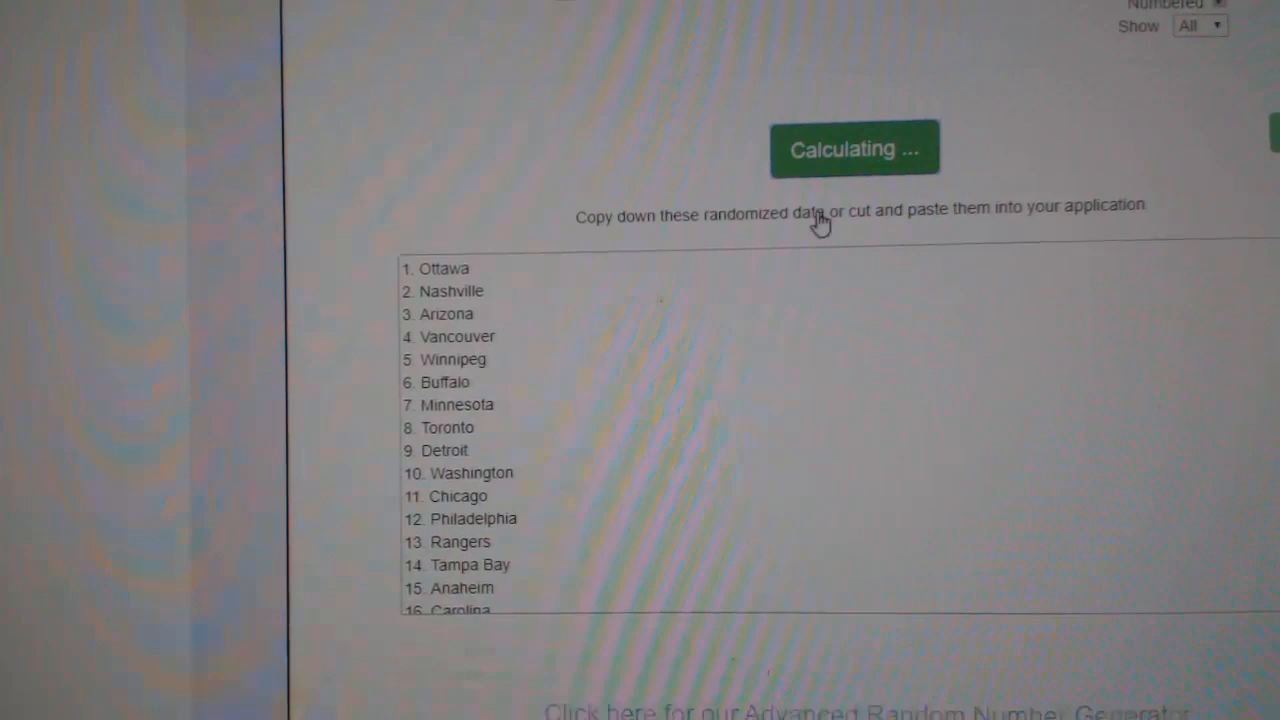
left_click(854, 148)
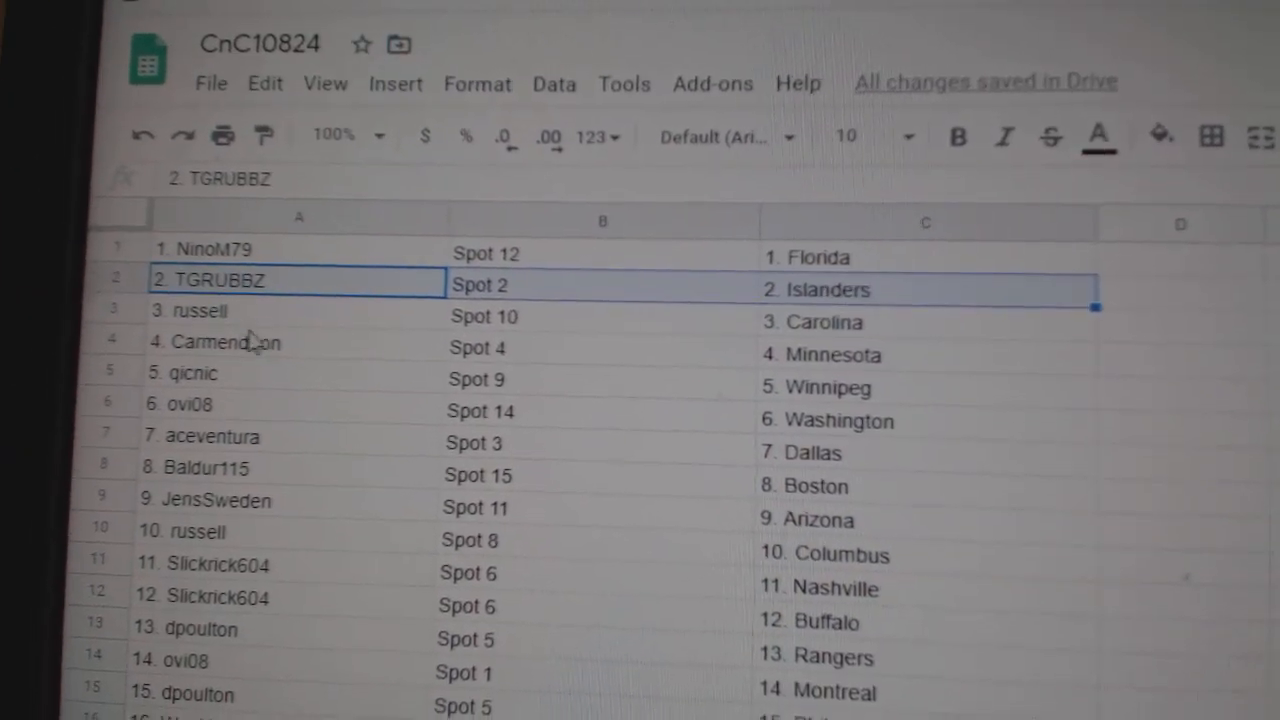
left_click(250, 342)
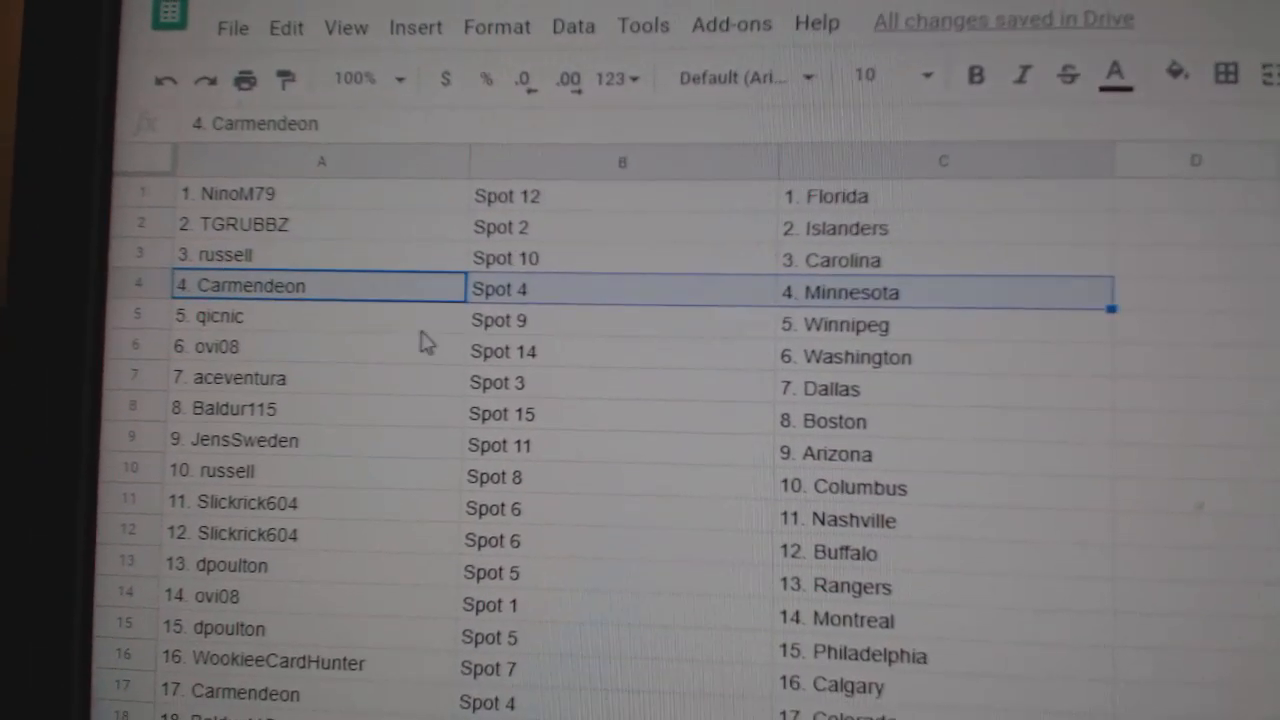
left_click(295, 349)
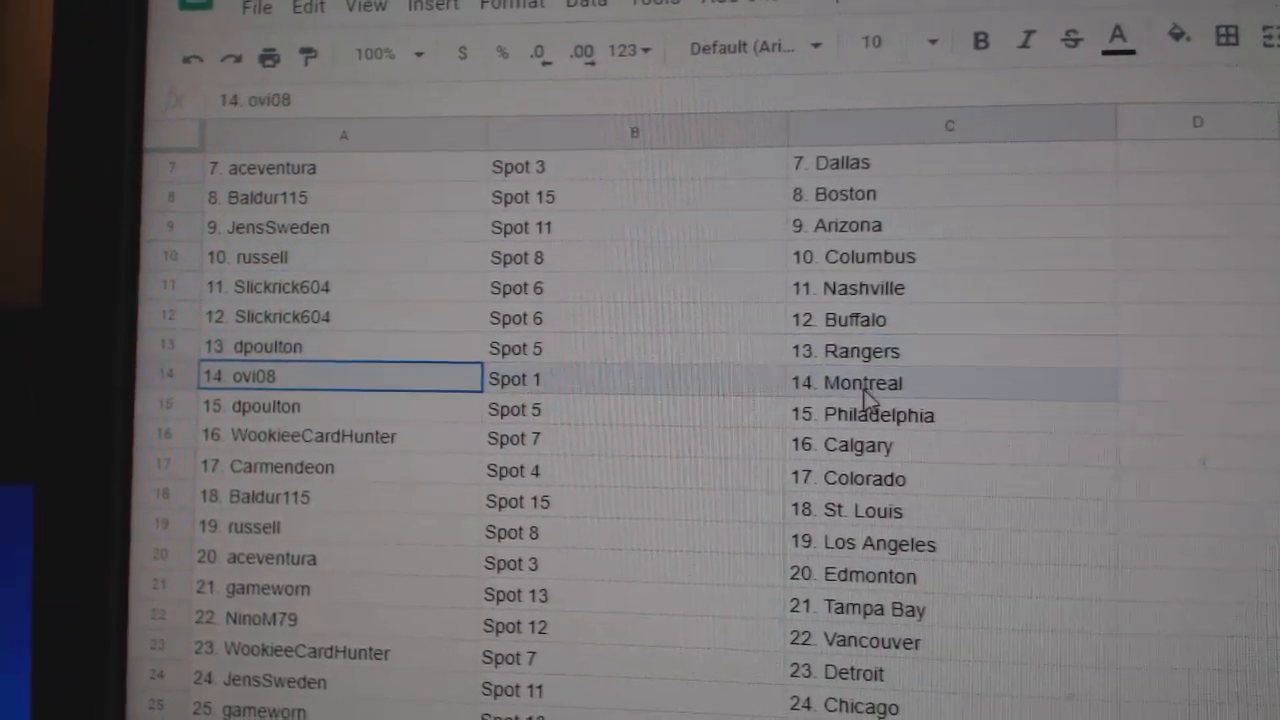
left_click(300, 430)
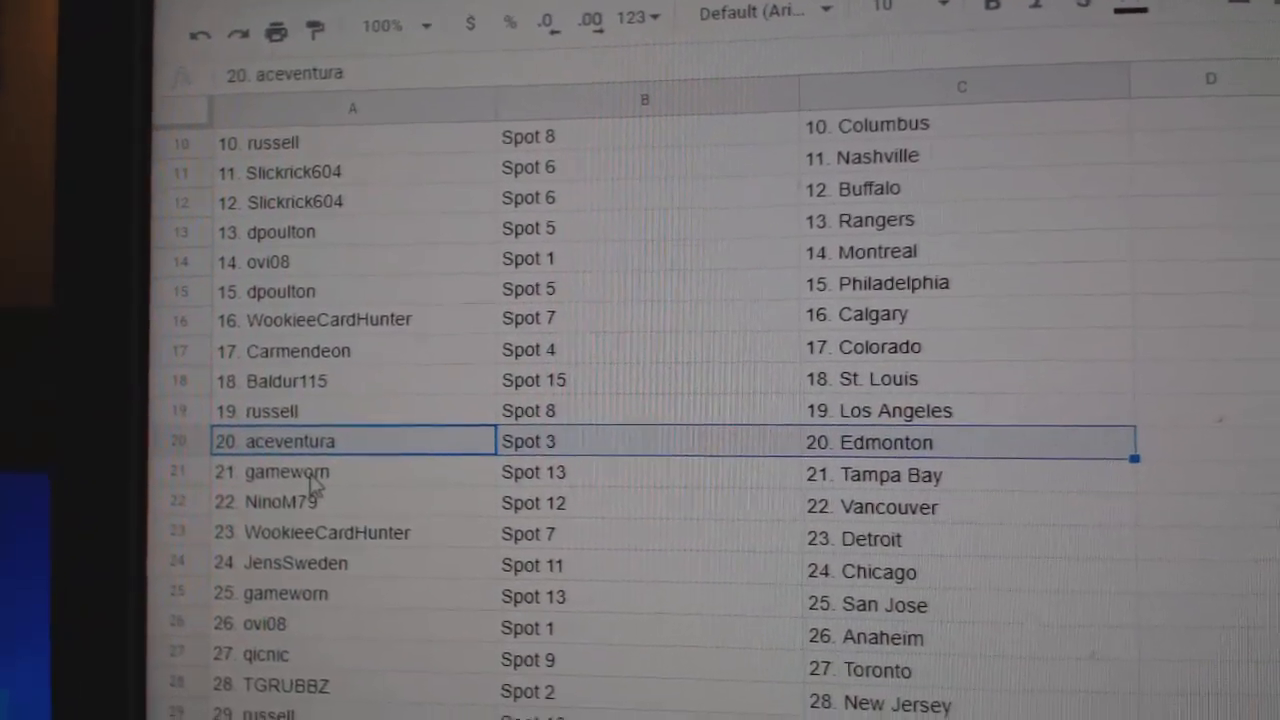
left_click(287, 471)
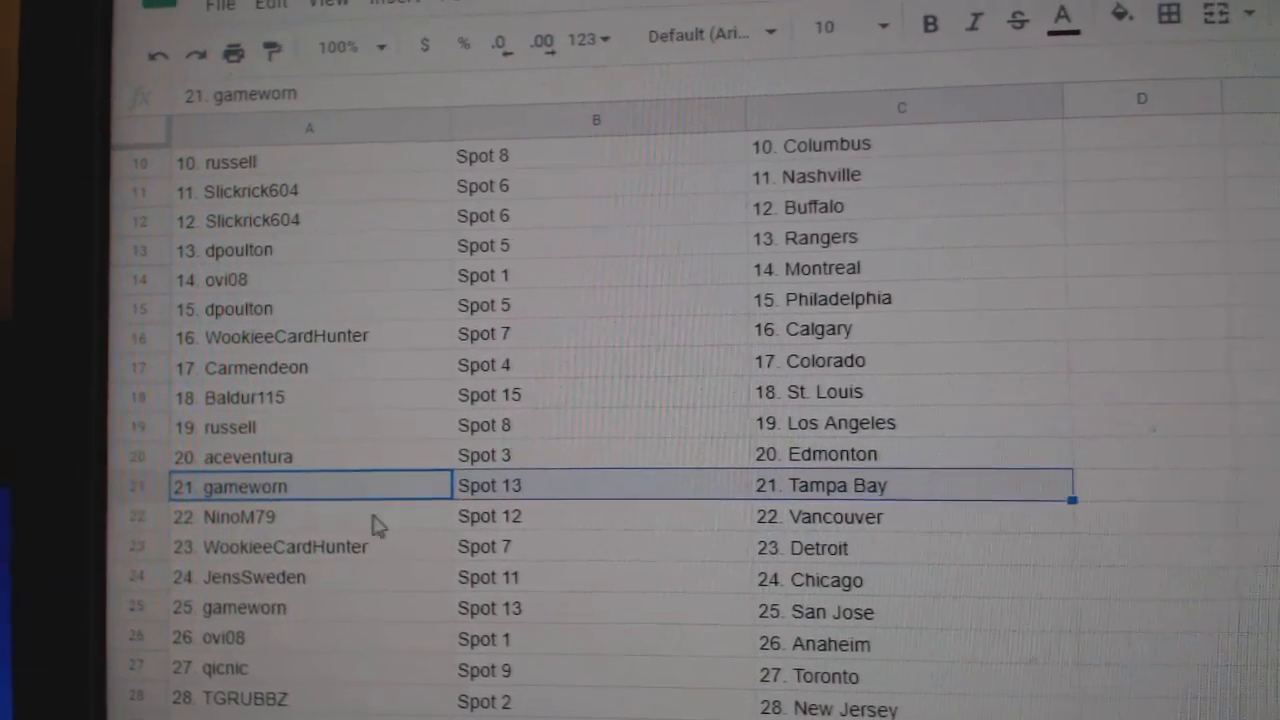
left_click(316, 535)
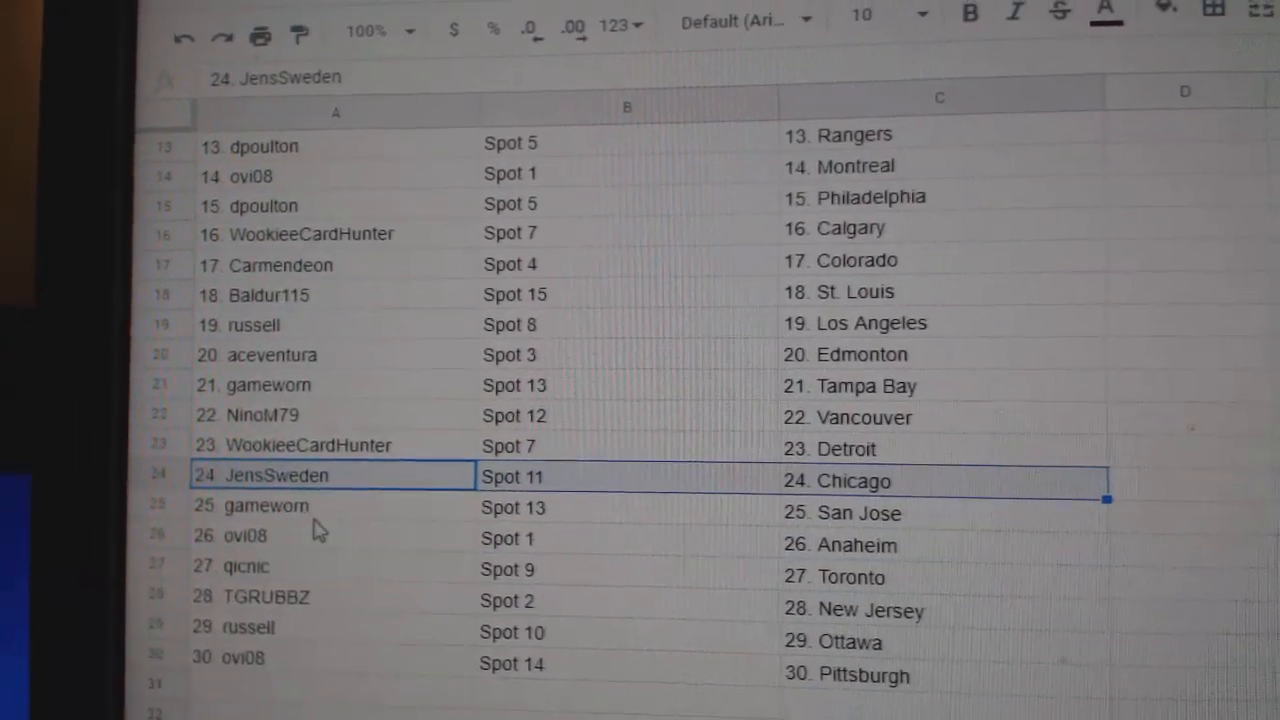
left_click(245, 535)
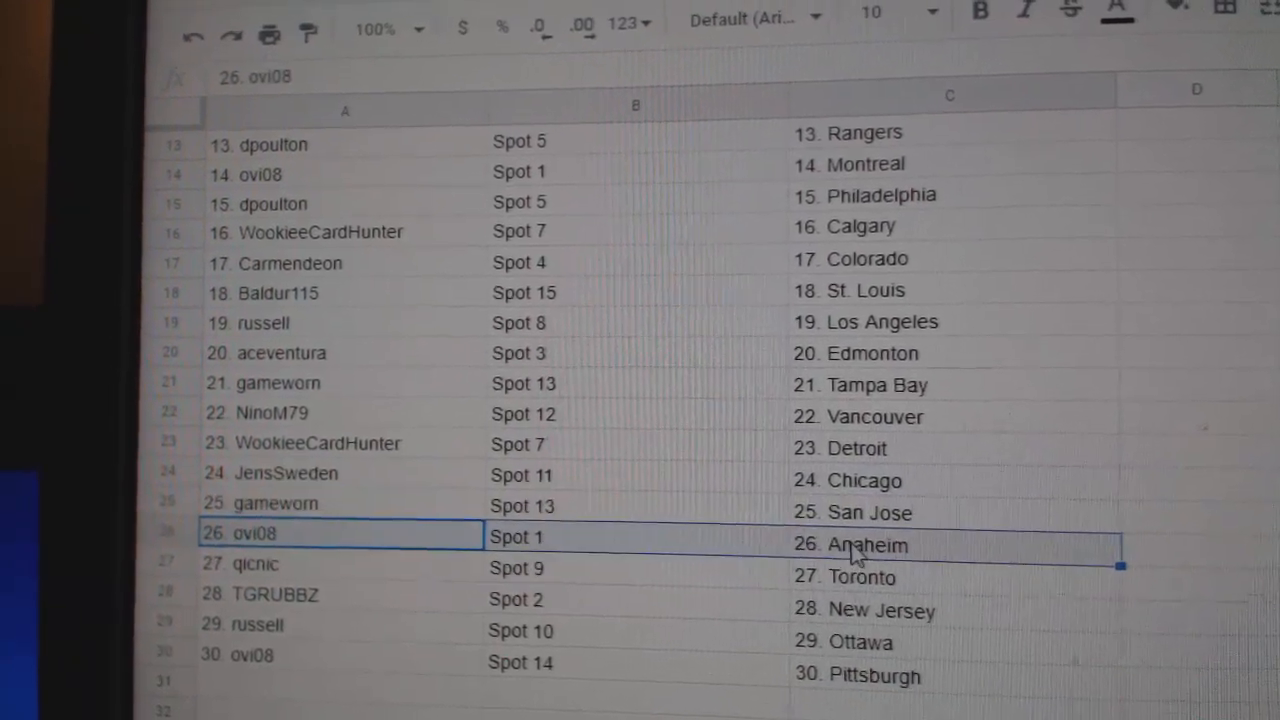